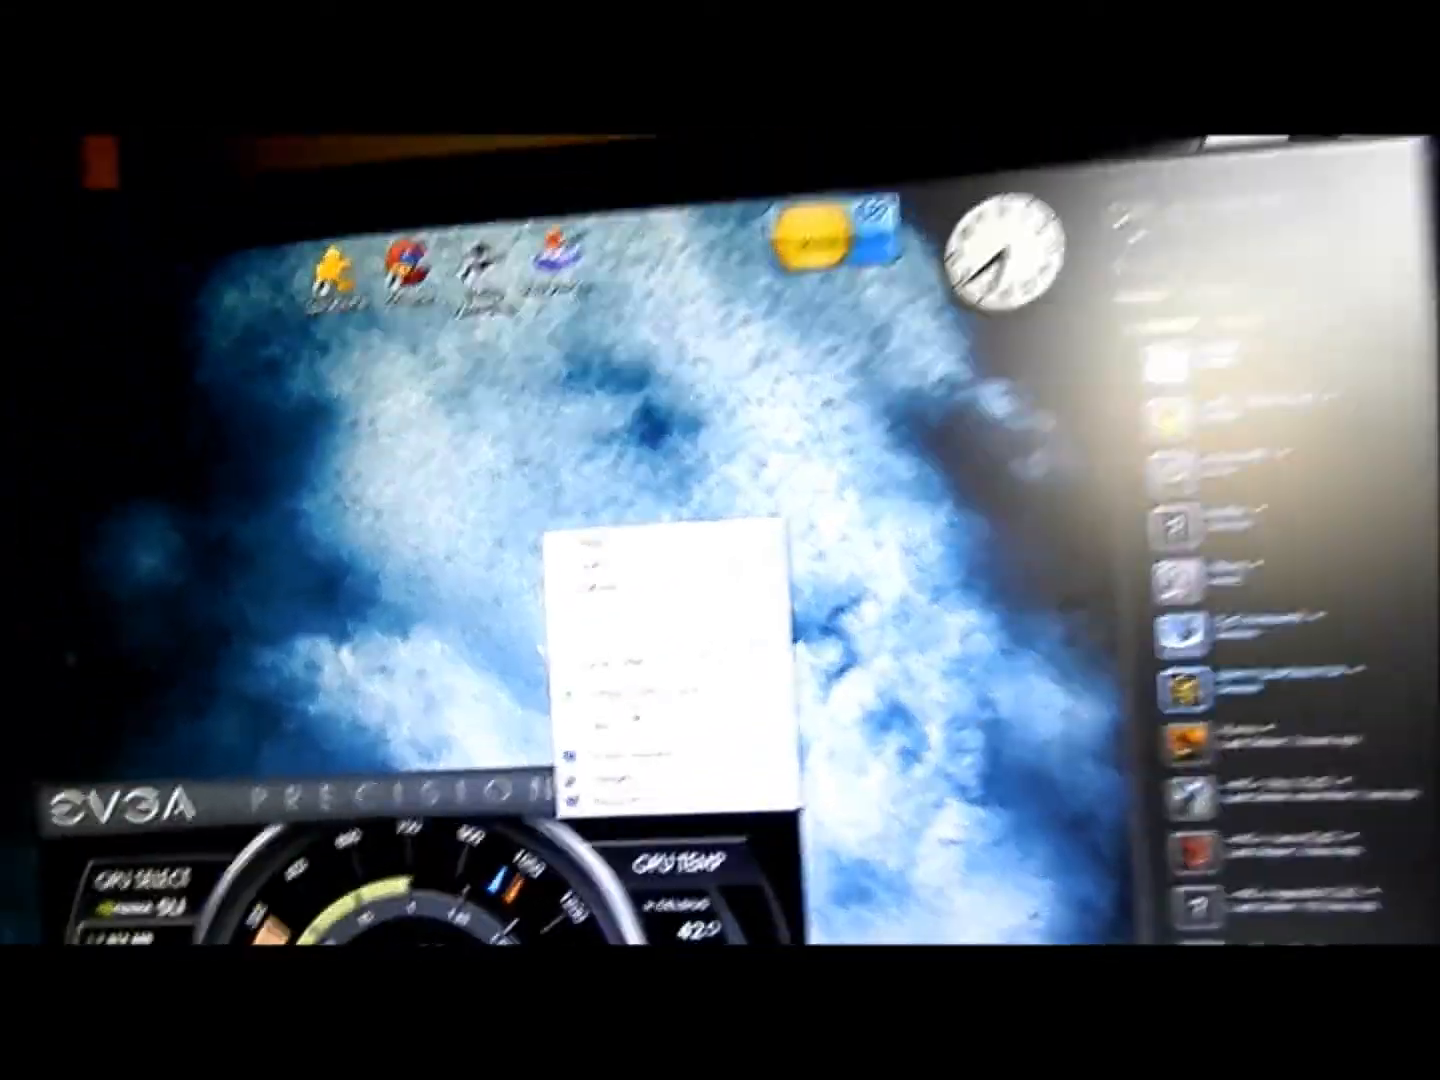
mouse_move(625, 645)
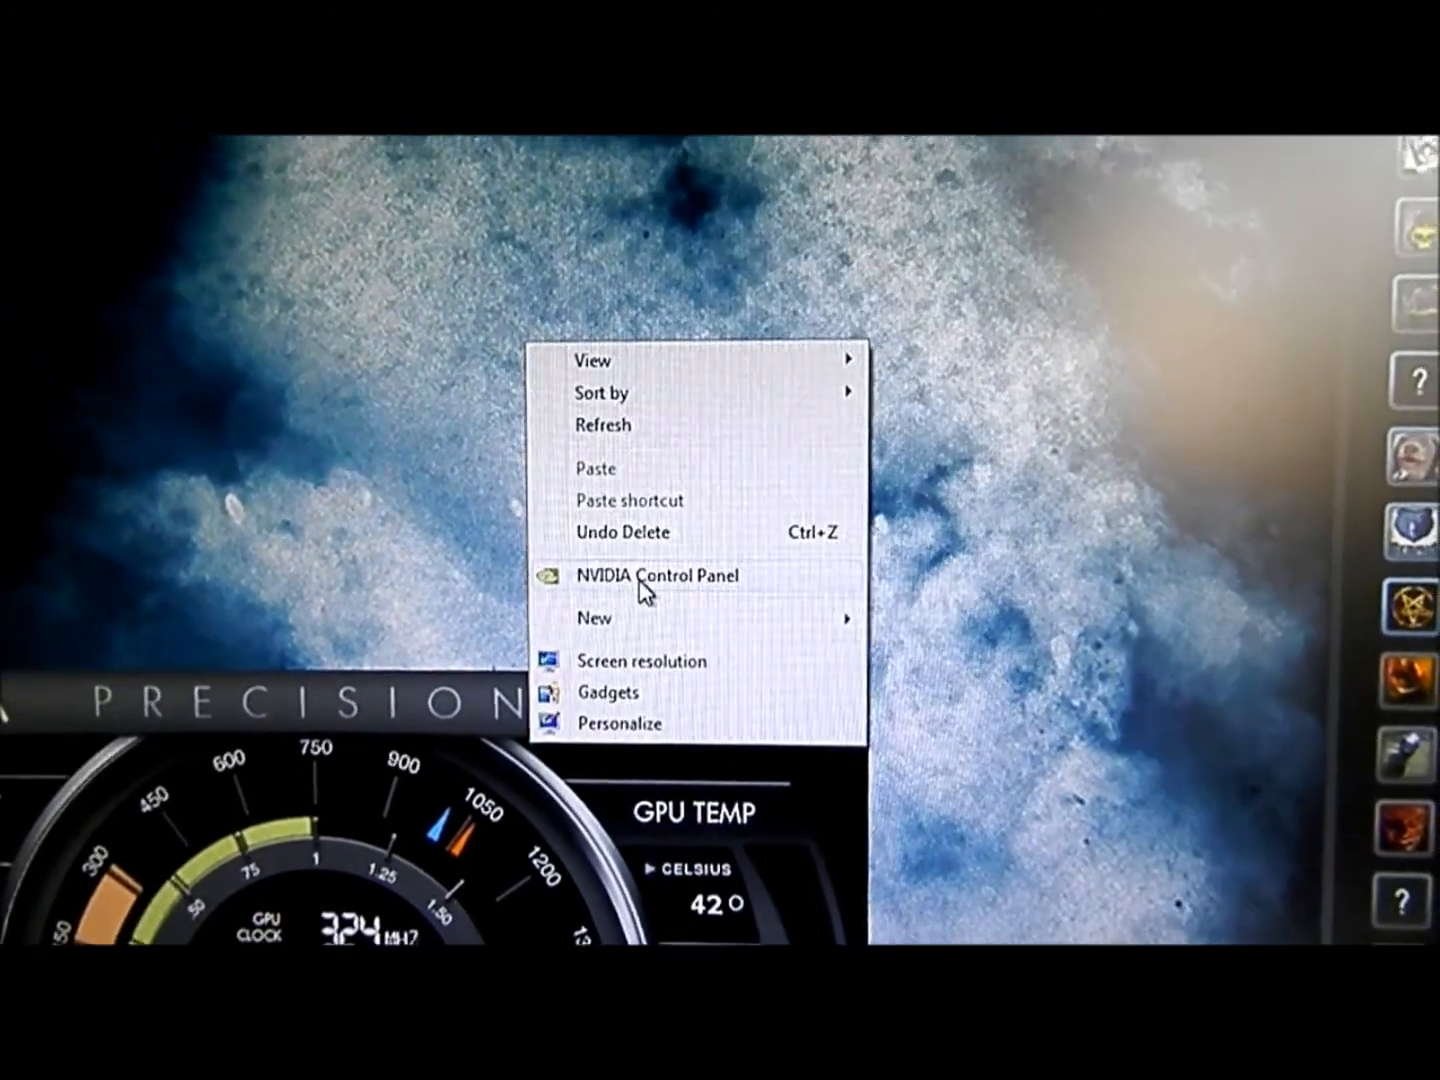
- Launch NVIDIA Control Panel from the desktop context menu
click(655, 575)
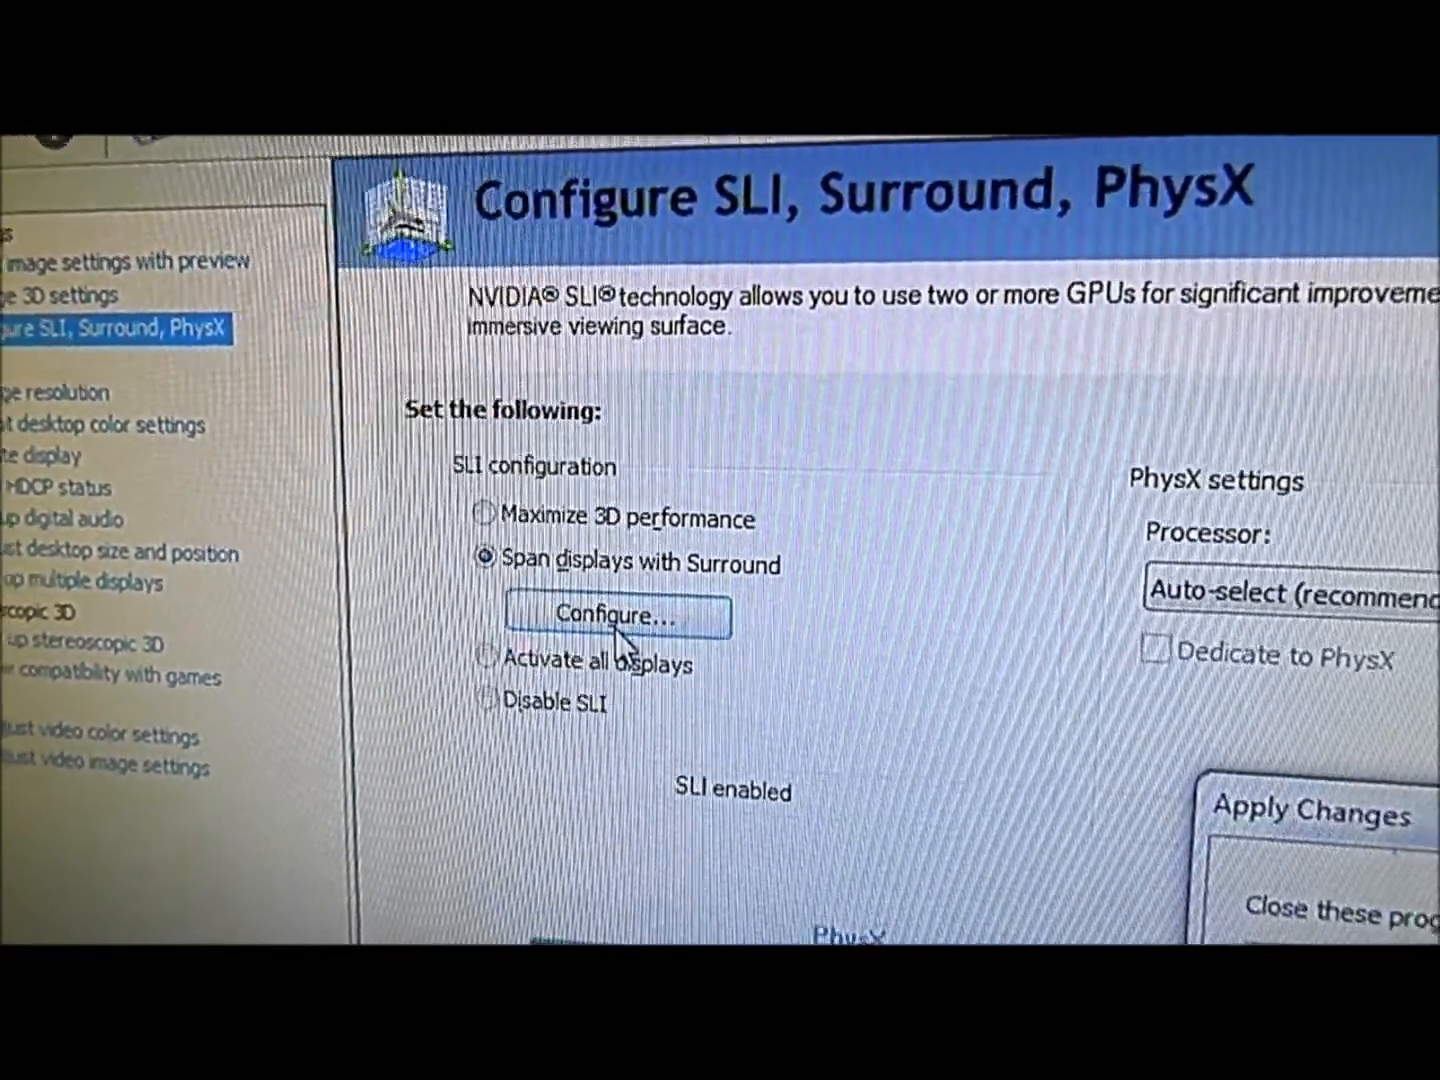
- Choose Span displays with Surround as the SLI configuration
click(616, 614)
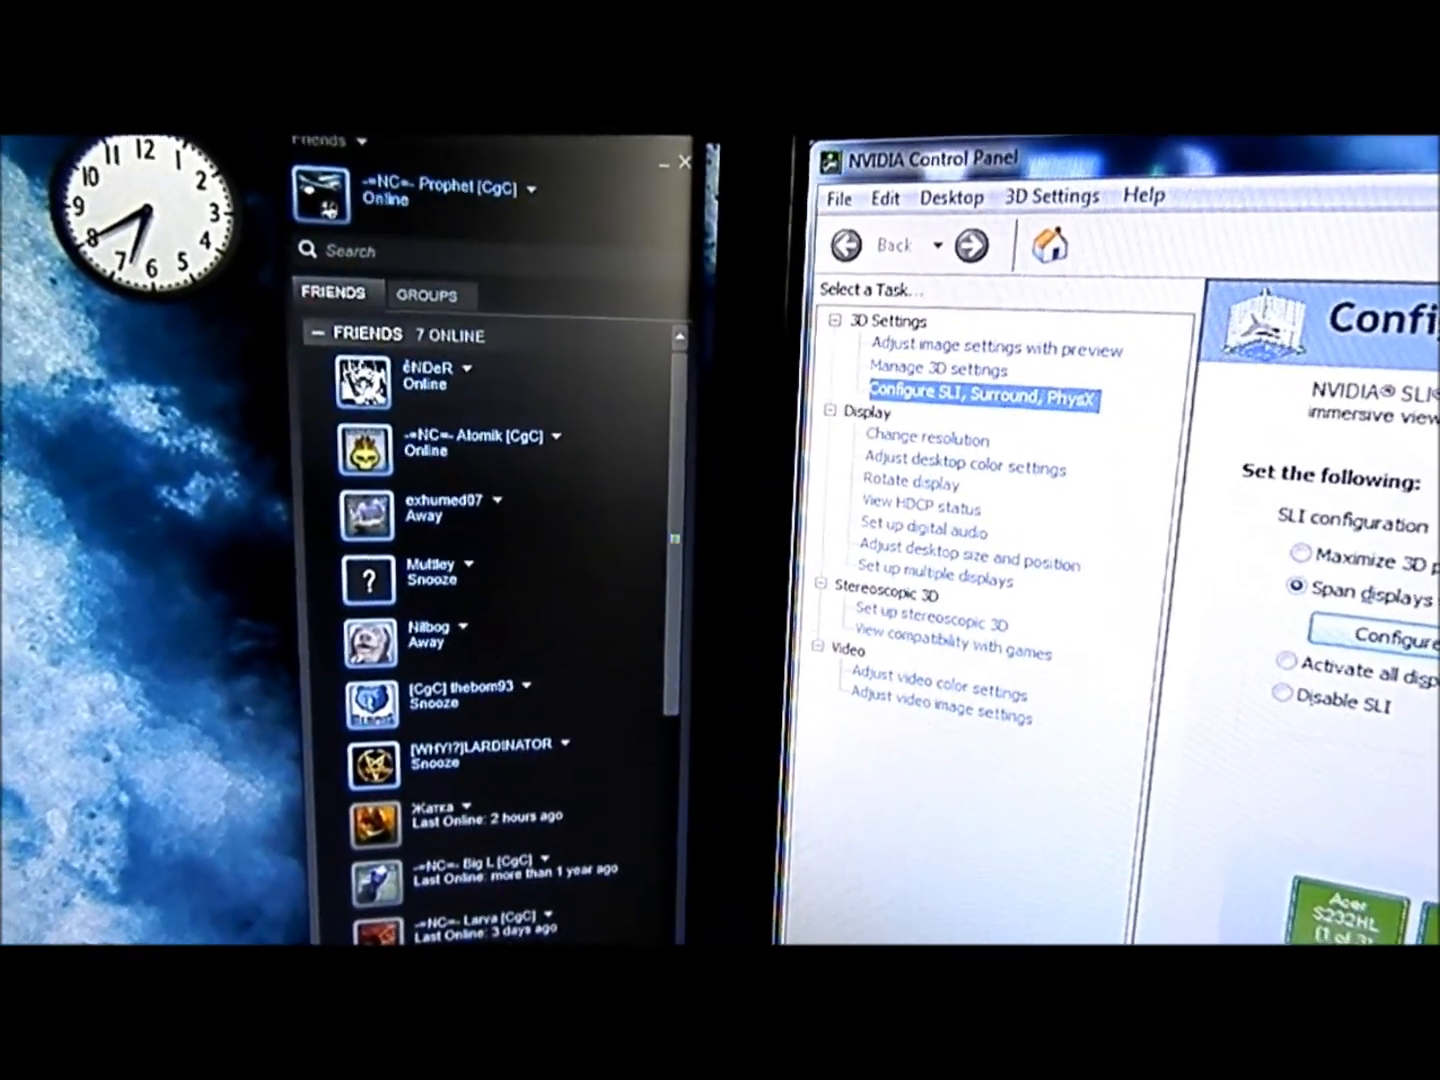
- Enter the Surround display configuration and go to bezel correction for displays 2, 1, 3
click(1375, 633)
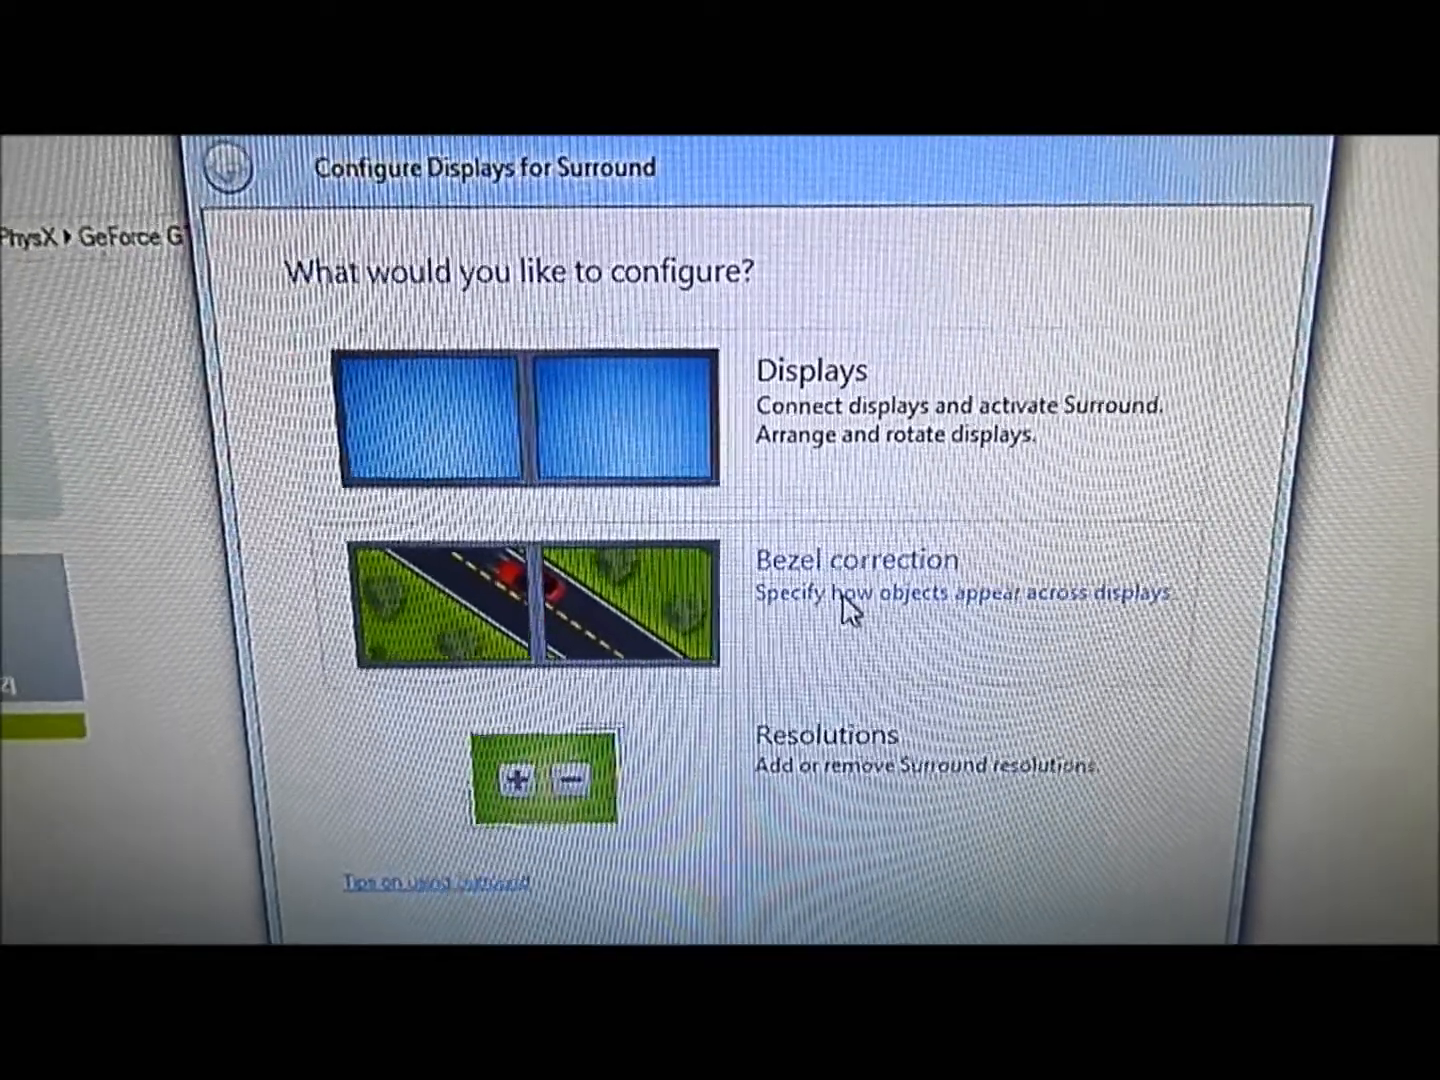
click(855, 558)
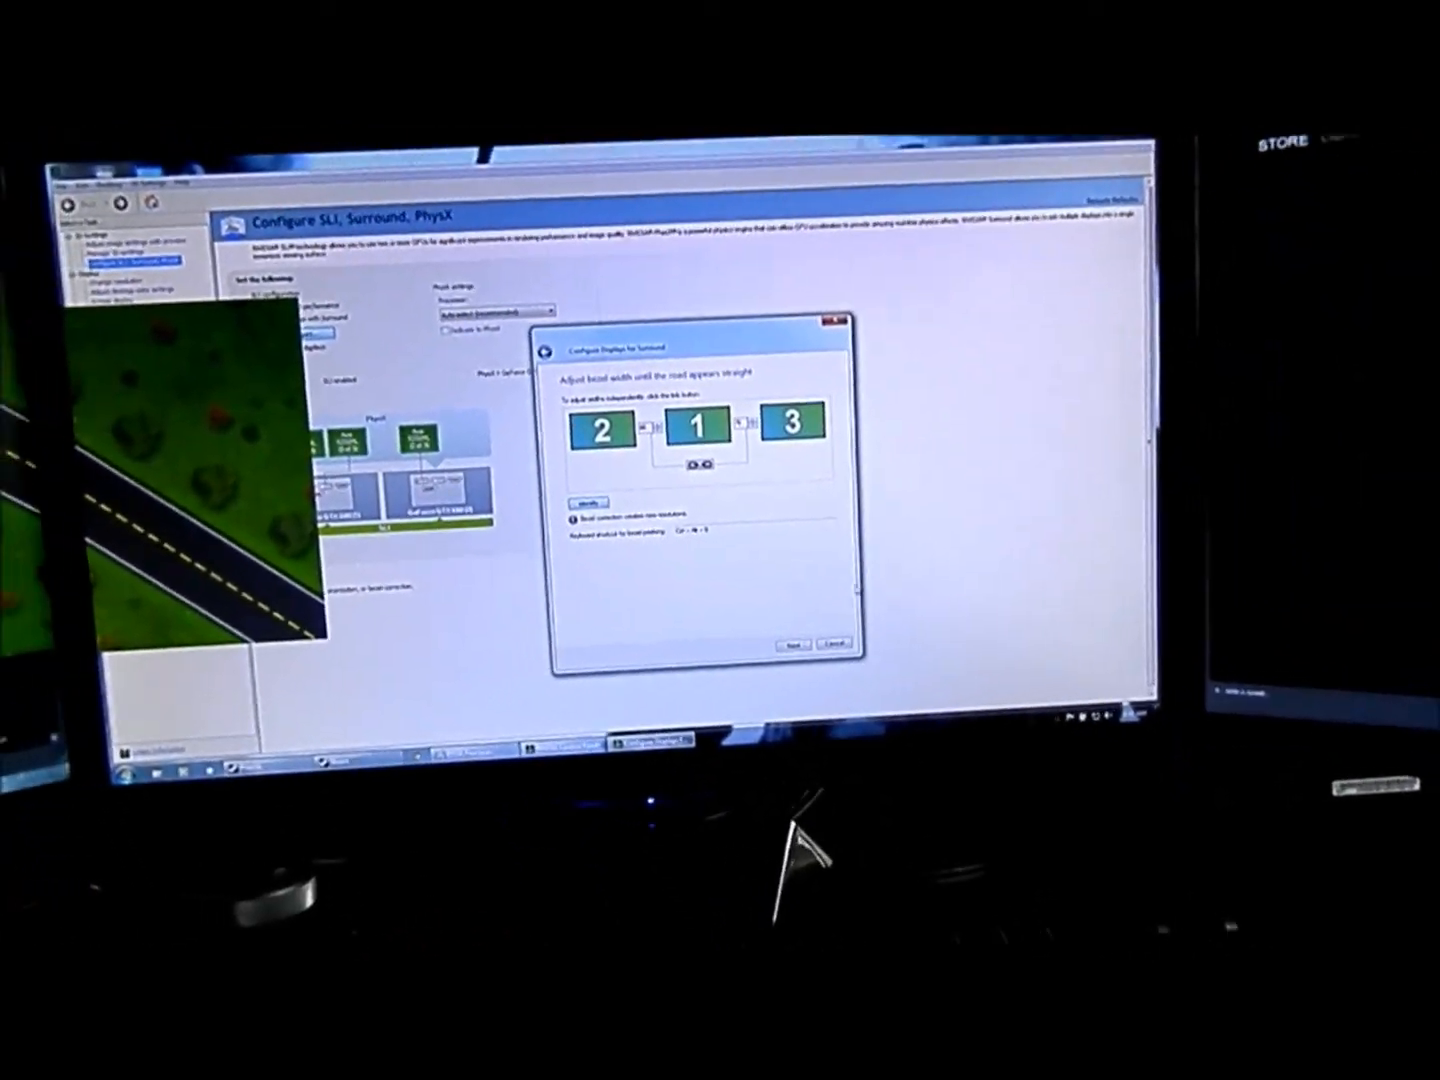
click(833, 644)
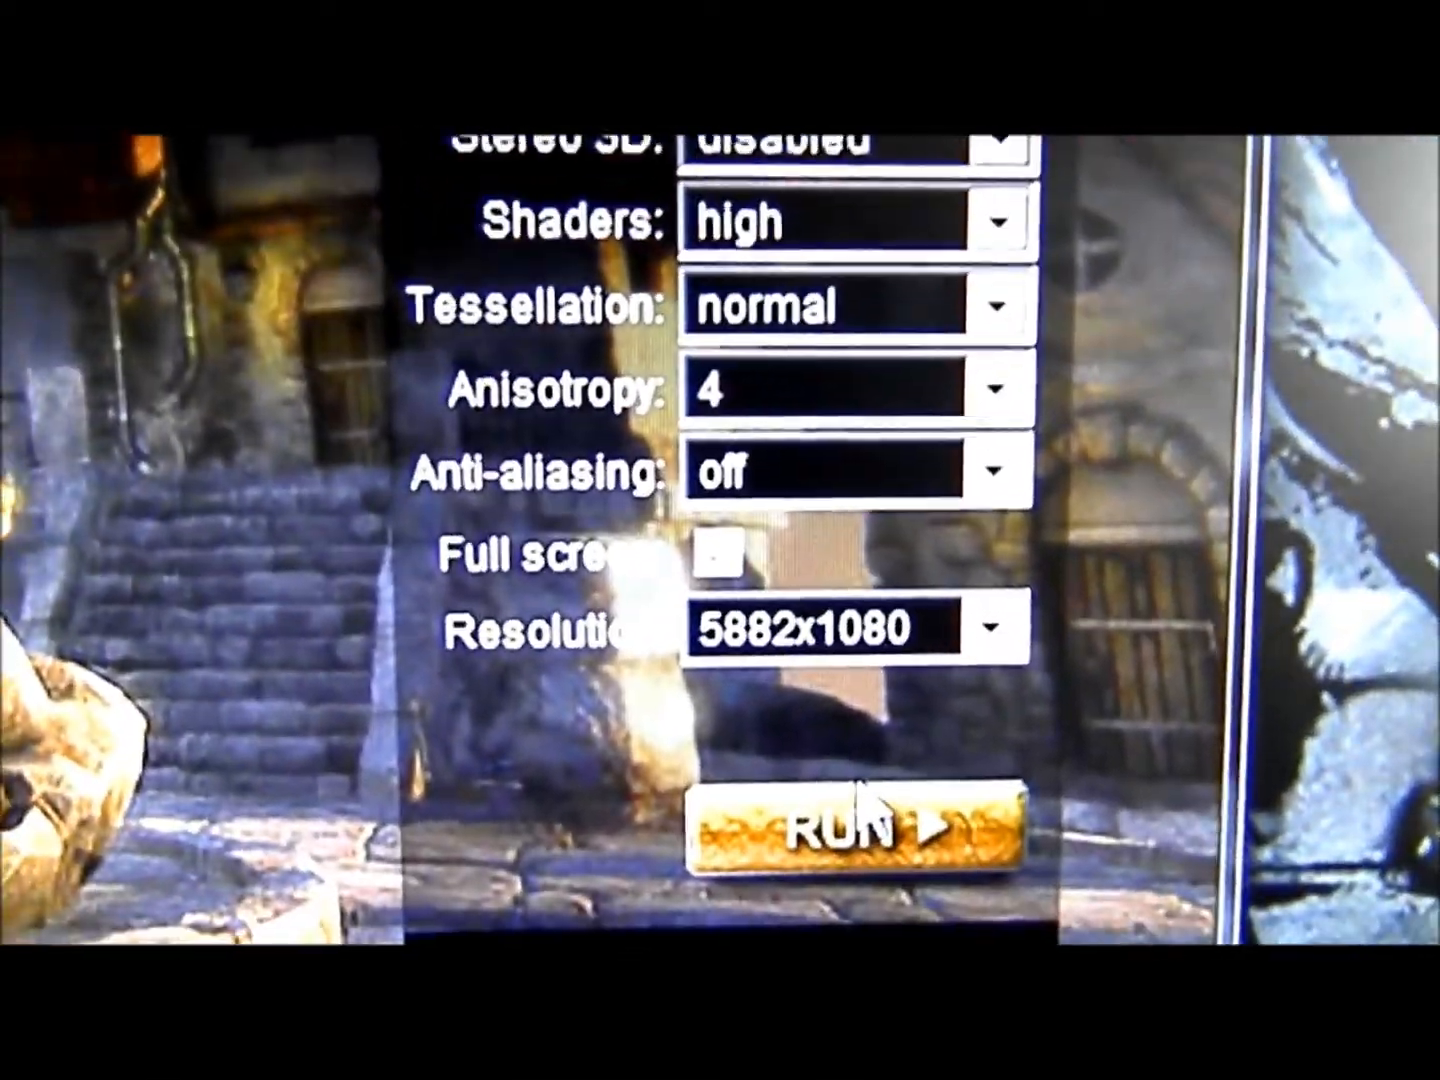
- Enable Full screen for the 5882x1080 benchmark run
click(712, 558)
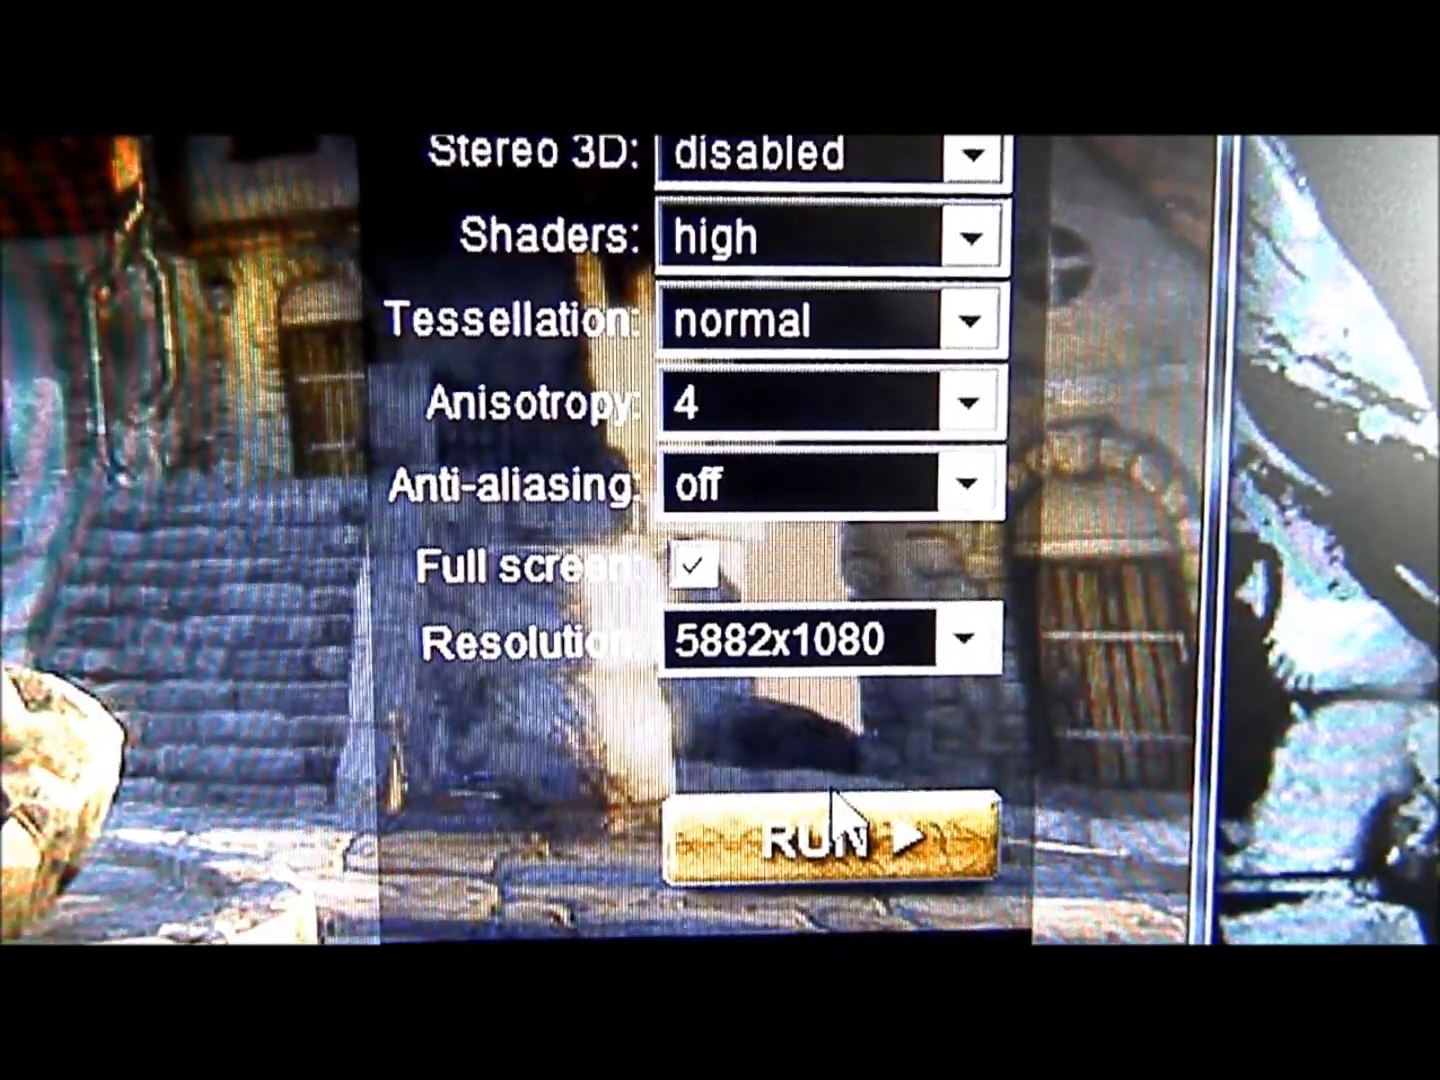